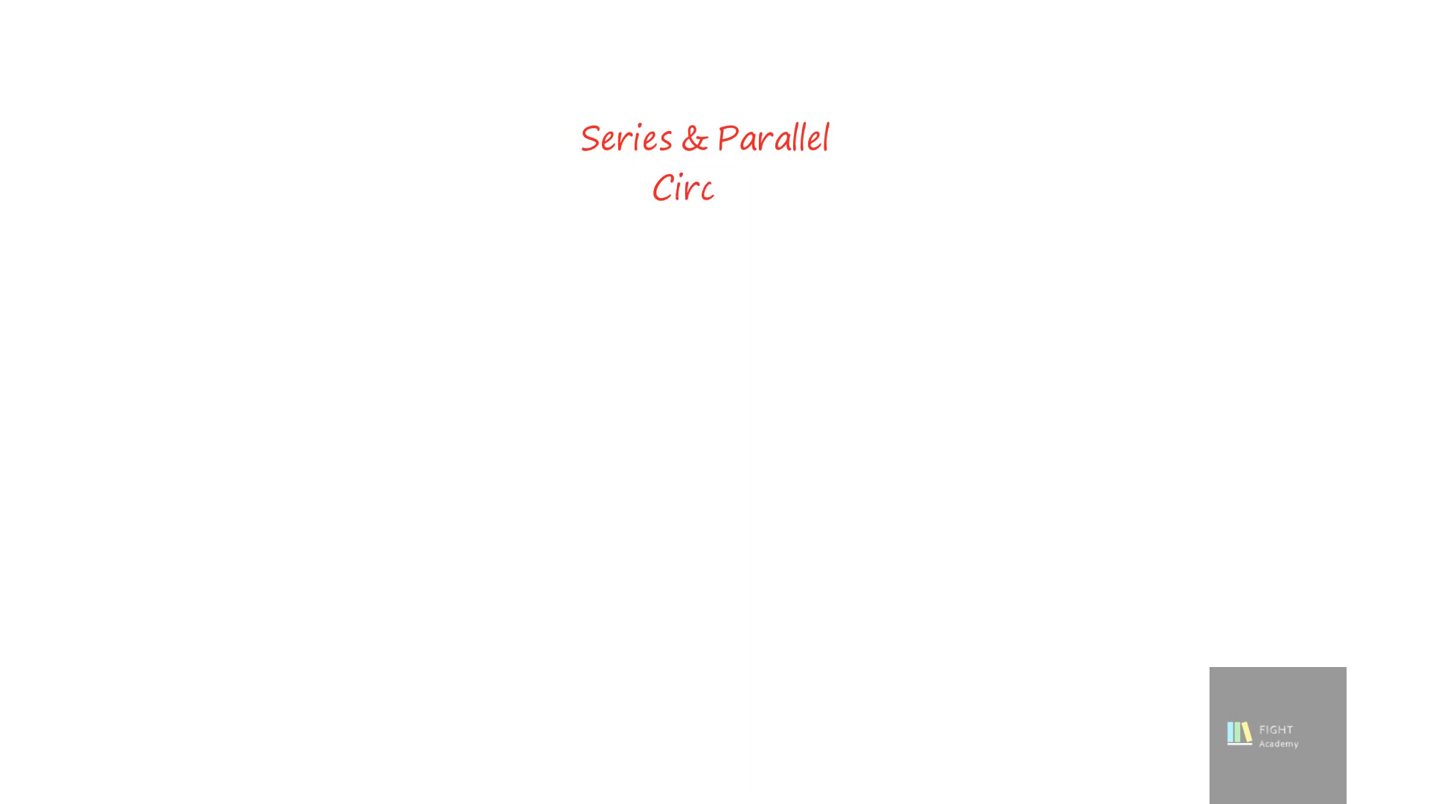
pyautogui.write('uit')
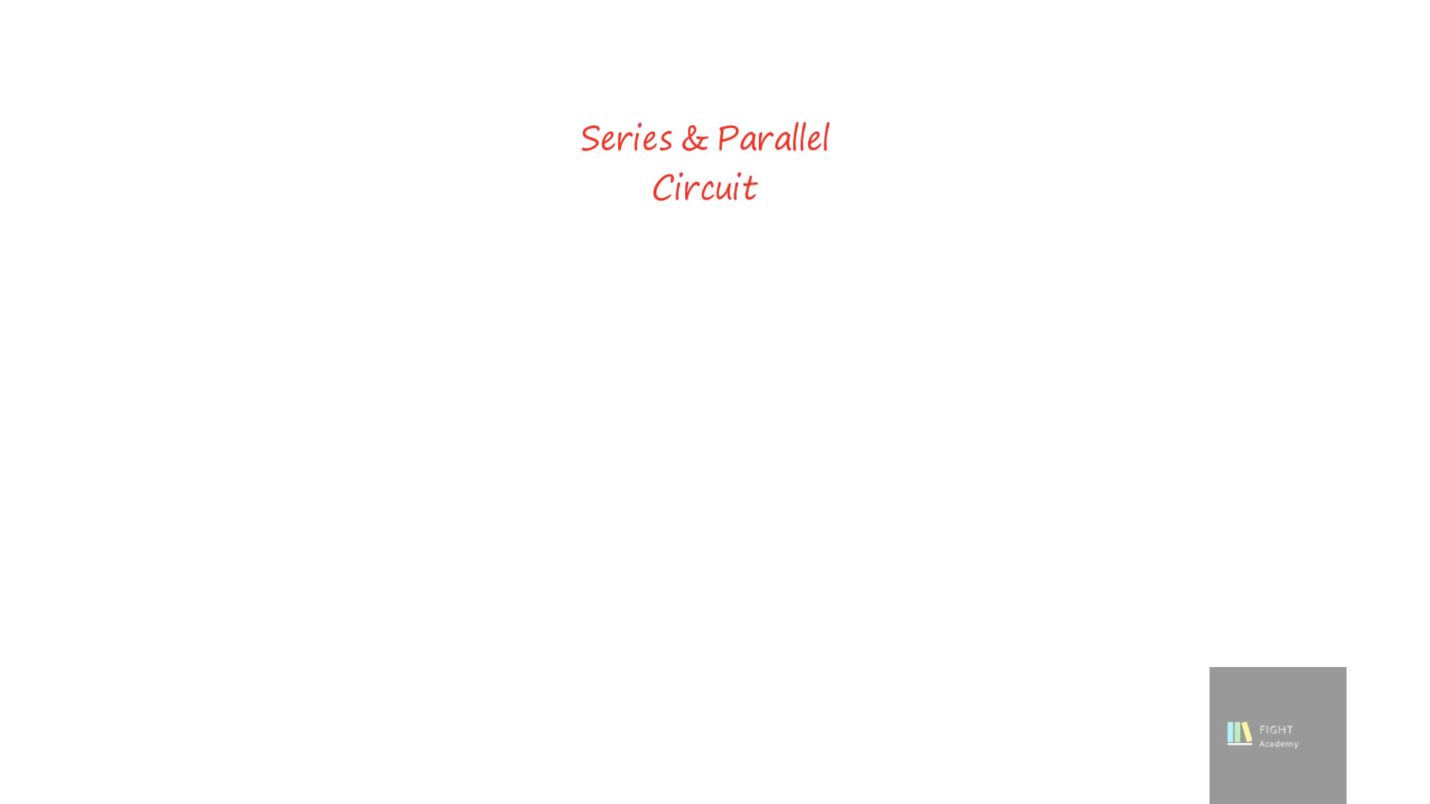